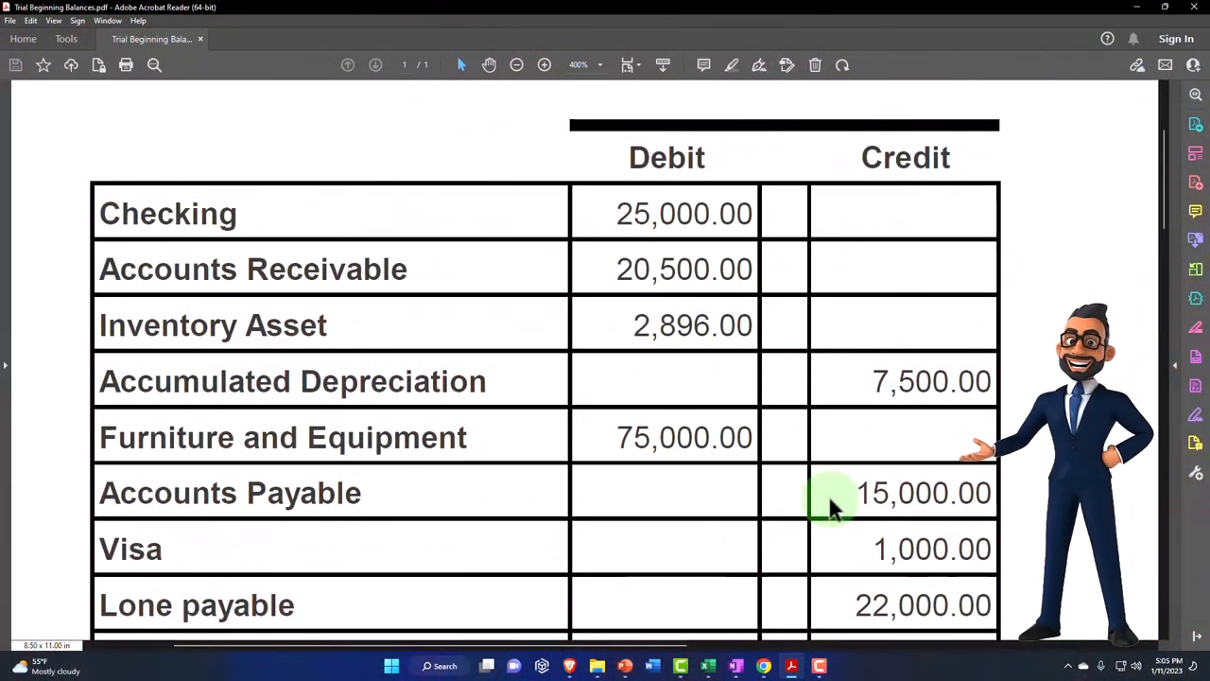
{"action": "mouse_move", "coordinate": [689, 382]}
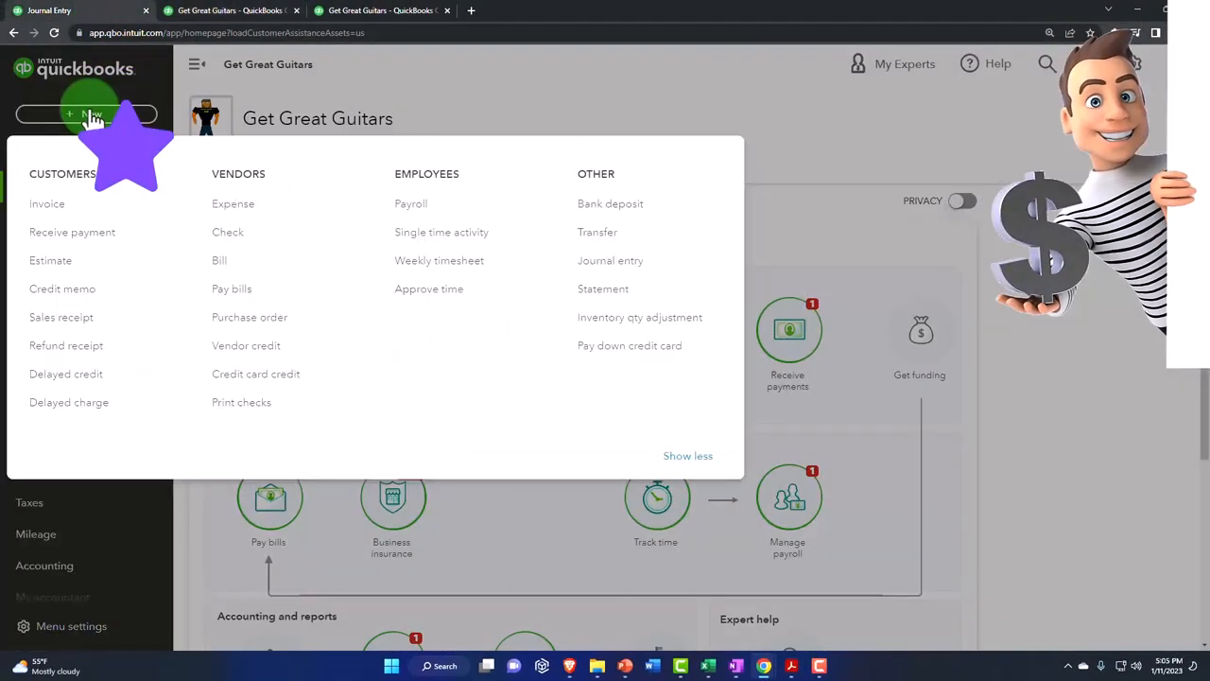
Step: Start a blank Journal Entry #1 from the + New menu
{"action": "left_click", "coordinate": [609, 261]}
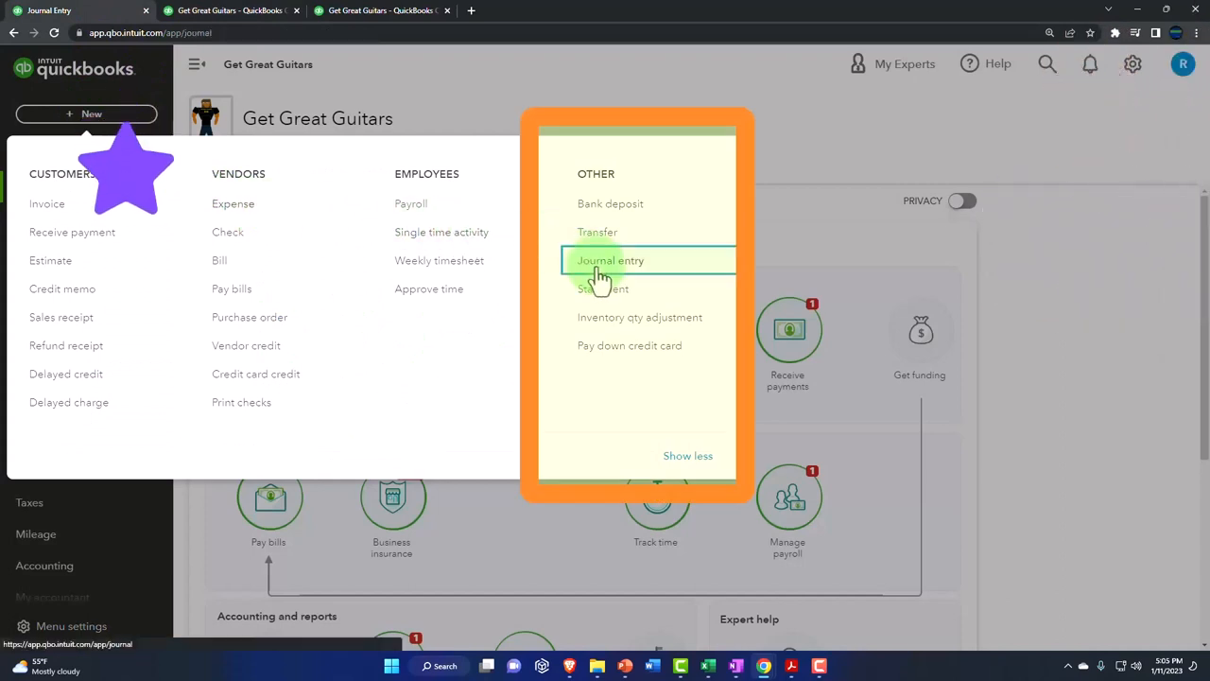
{"action": "left_click", "coordinate": [609, 261]}
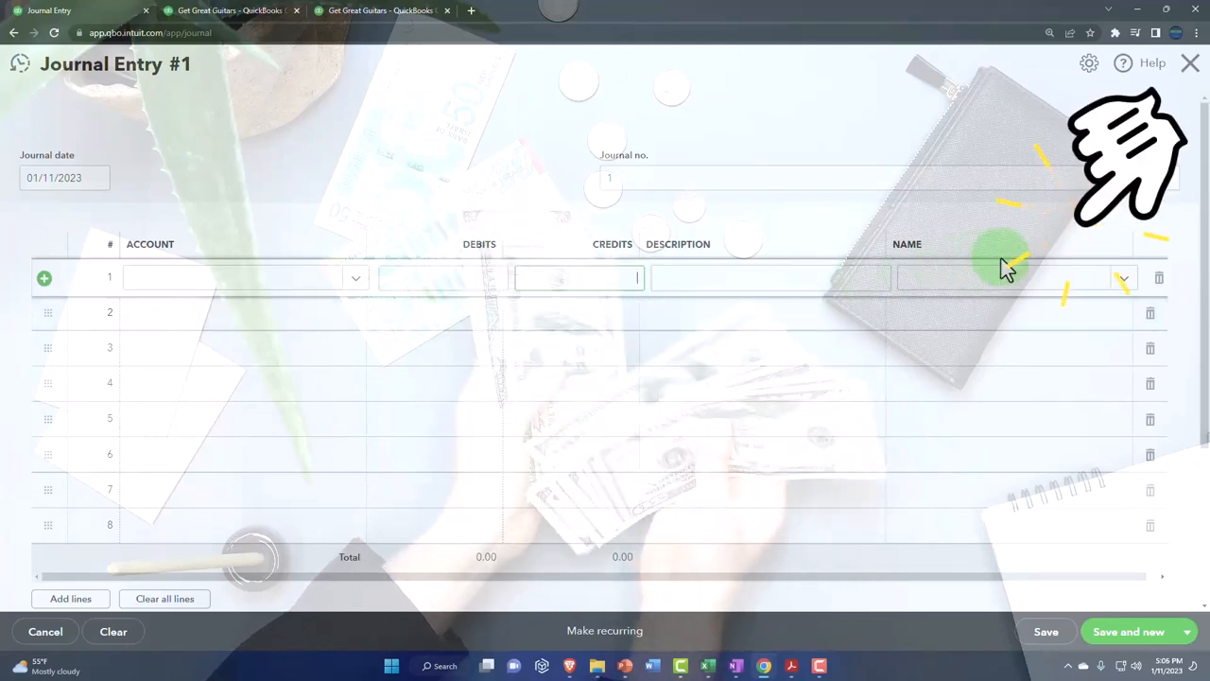
{"action": "left_click", "coordinate": [1123, 276]}
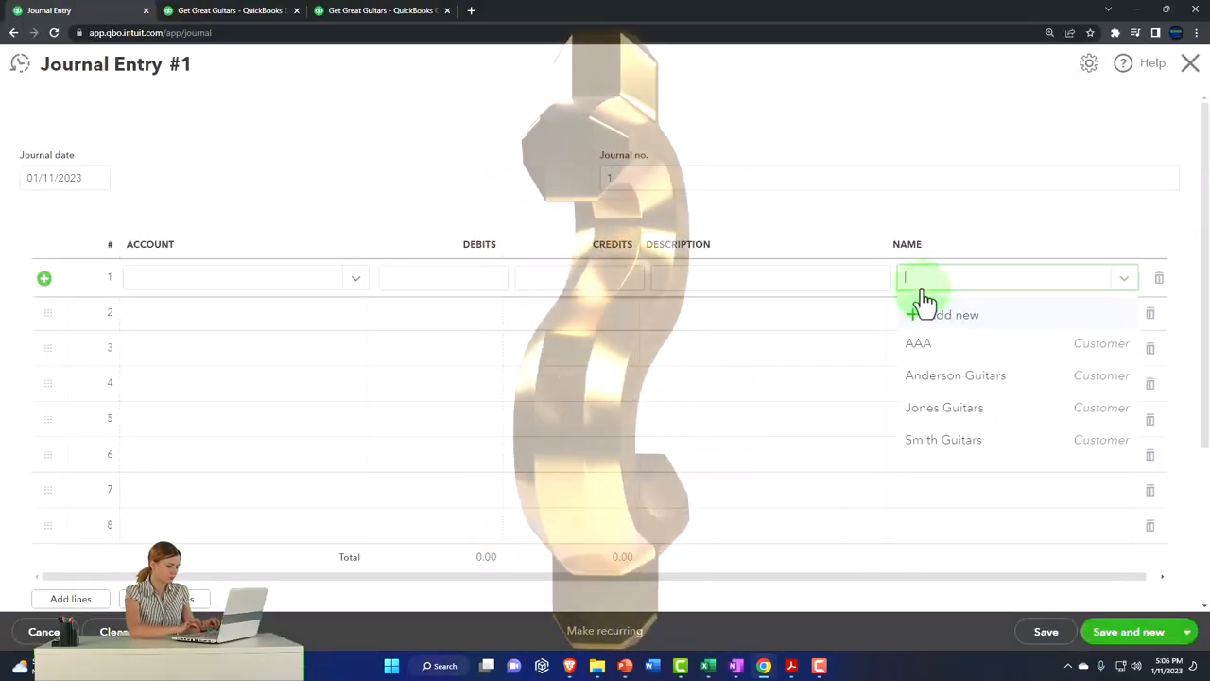
{"action": "left_click", "coordinate": [861, 313]}
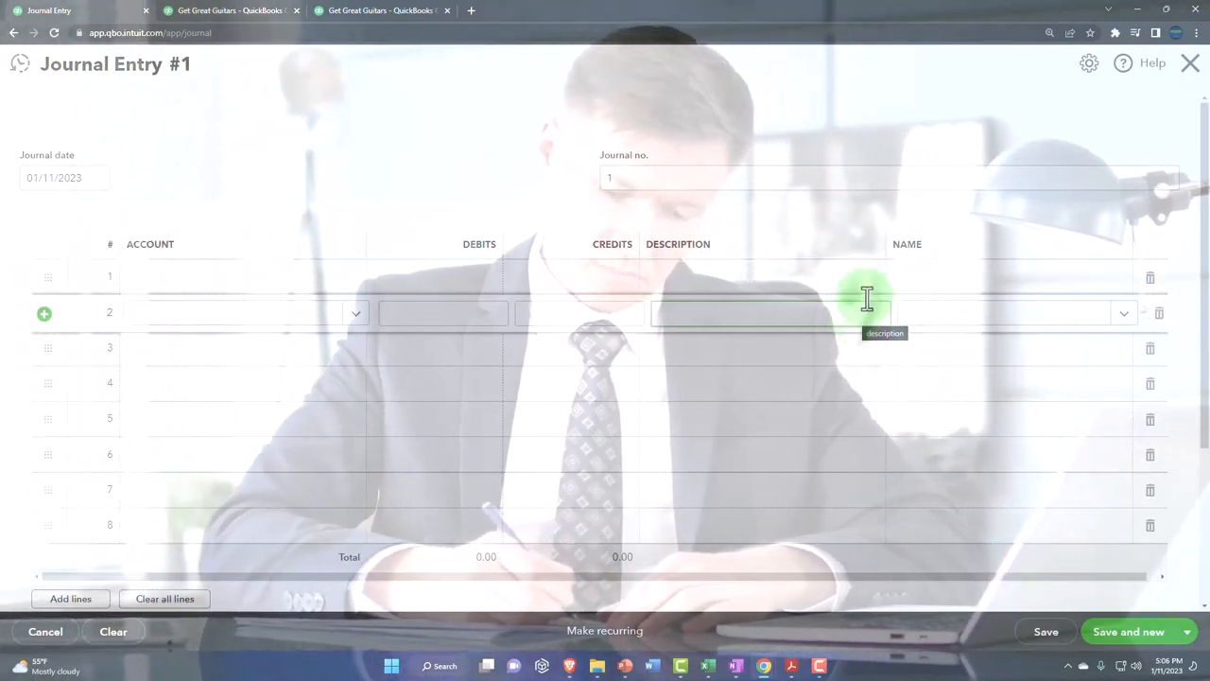
Step: Cancel the unsaved journal entry without saving and start a new vendor Bill instead
{"action": "left_click", "coordinate": [1190, 65]}
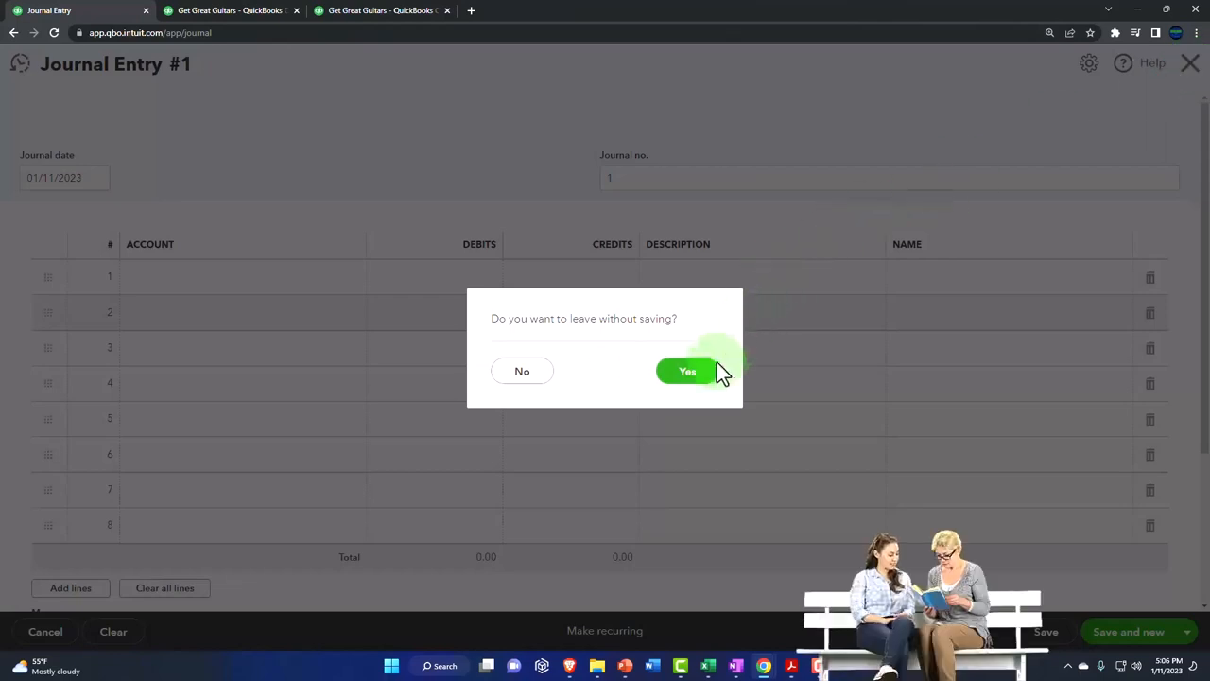
{"action": "left_click", "coordinate": [687, 370]}
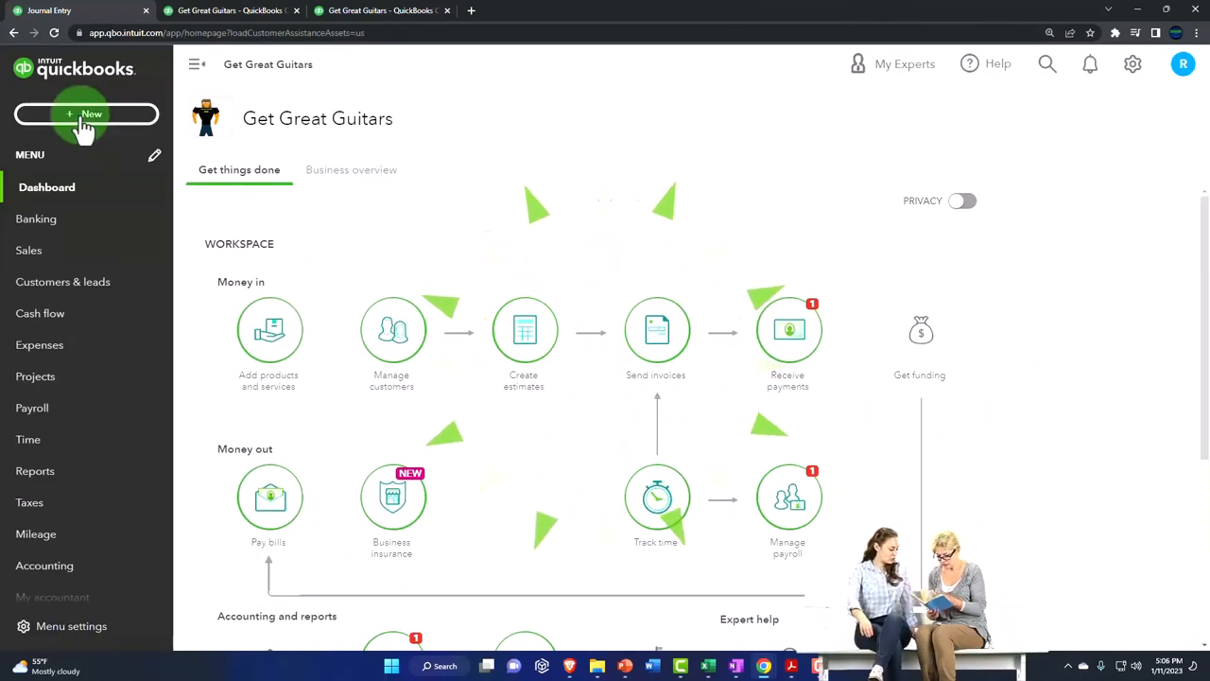
{"action": "left_click", "coordinate": [87, 113]}
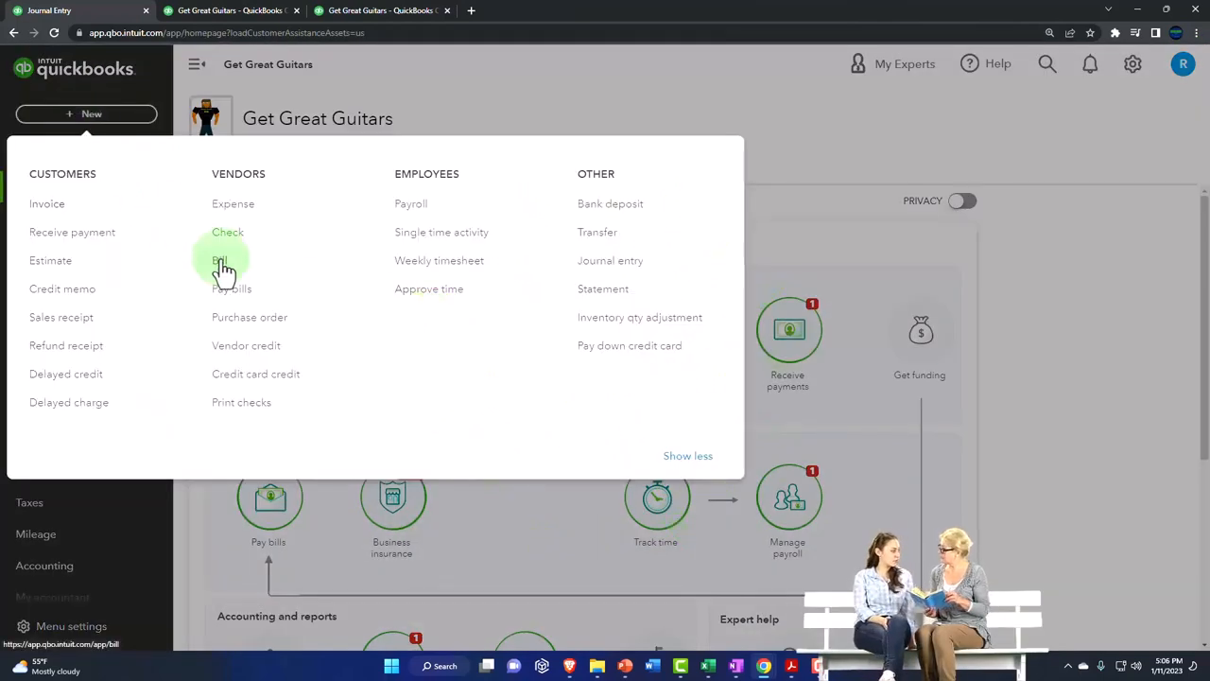
{"action": "left_click", "coordinate": [219, 261]}
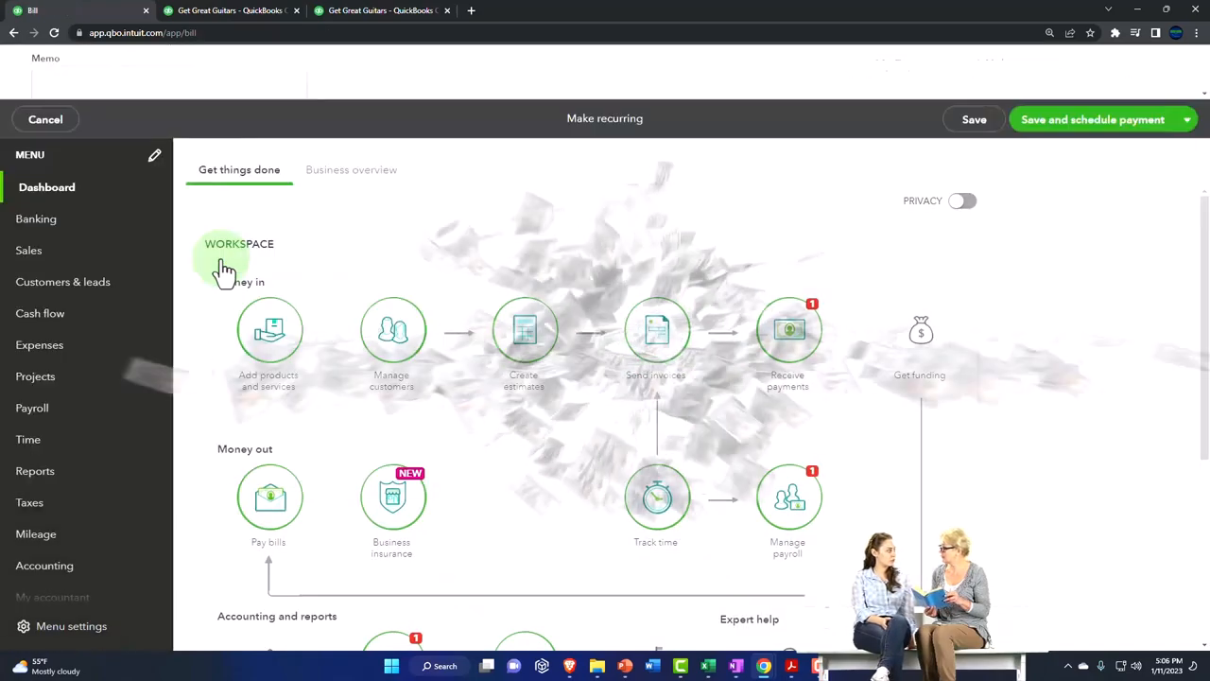